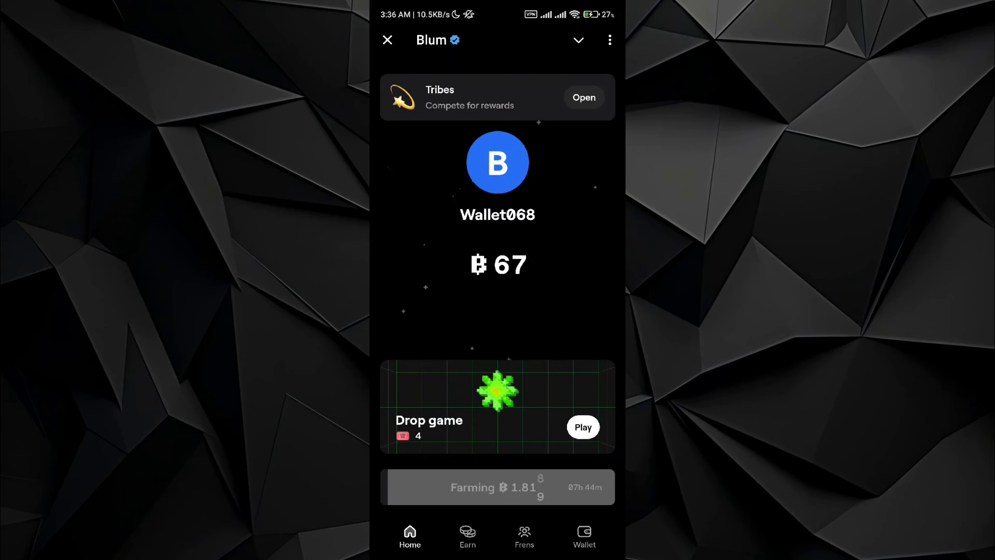
- Go to Blum's Wallet section showing the 67.6 Blum points balance
click(584, 536)
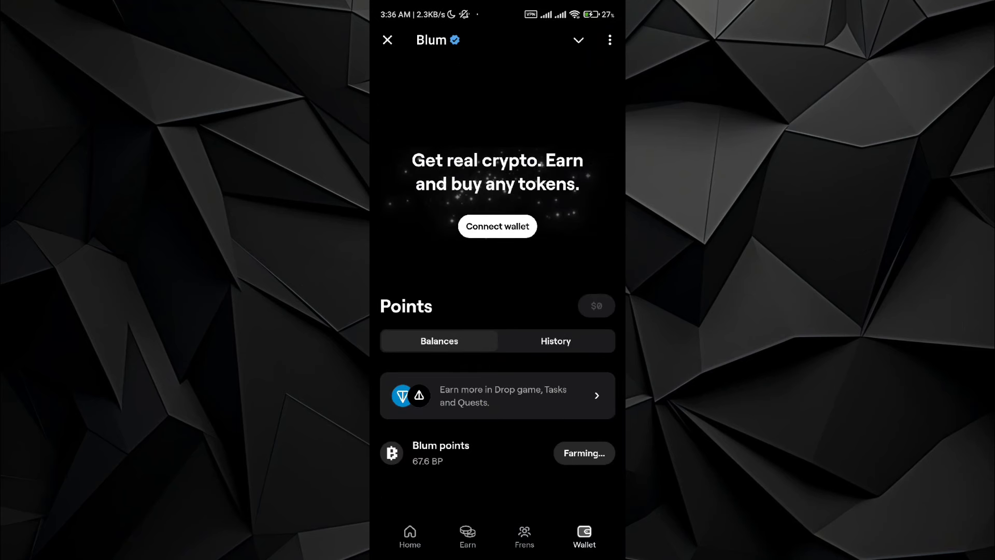
- Start connecting a wallet, bringing up the TON Connect wallet choices
click(498, 226)
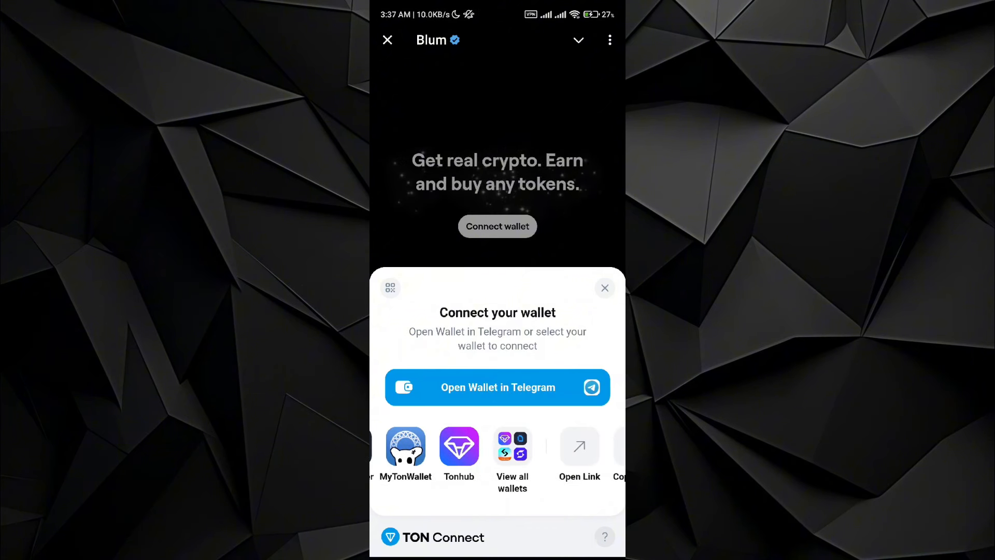
- Show all supported wallets and choose OKX Wallet for the connection
click(512, 445)
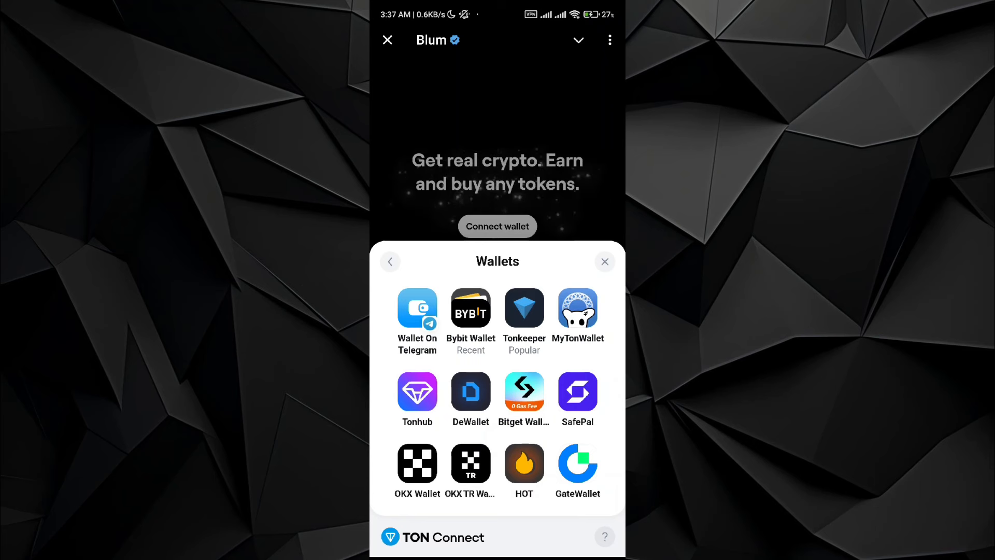
click(417, 463)
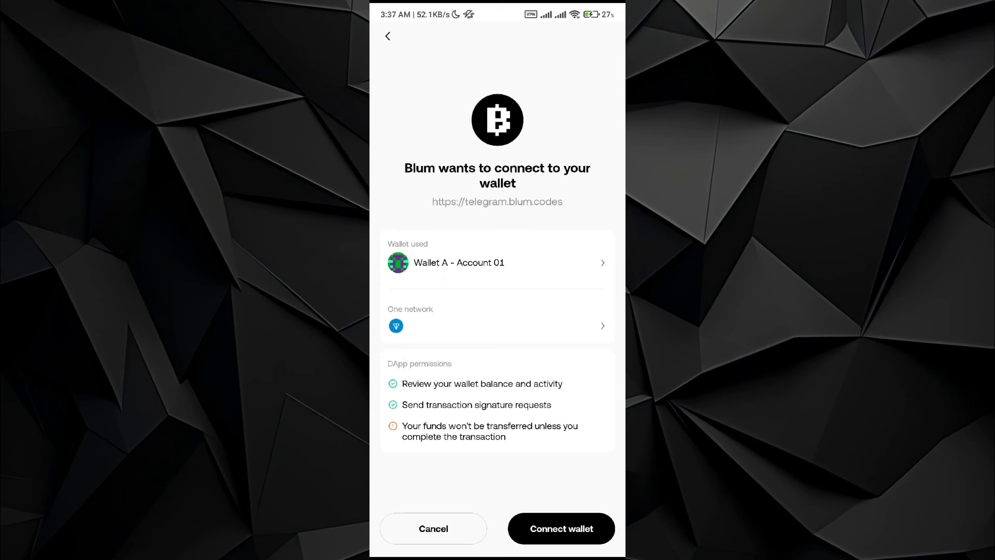
- Approve Blum's connection to Wallet A - Account 01 and confirm signing its message in OKX Wallet
click(560, 528)
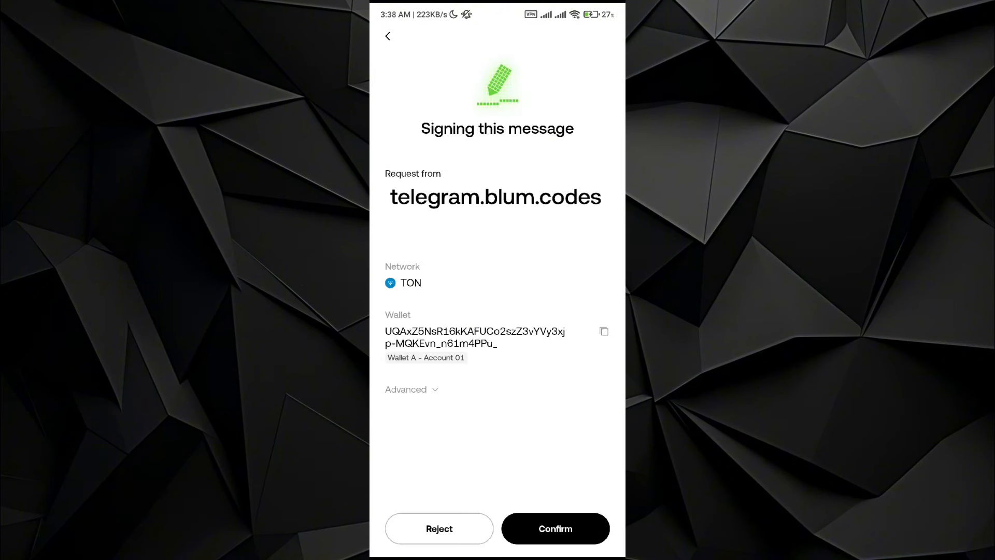
click(555, 527)
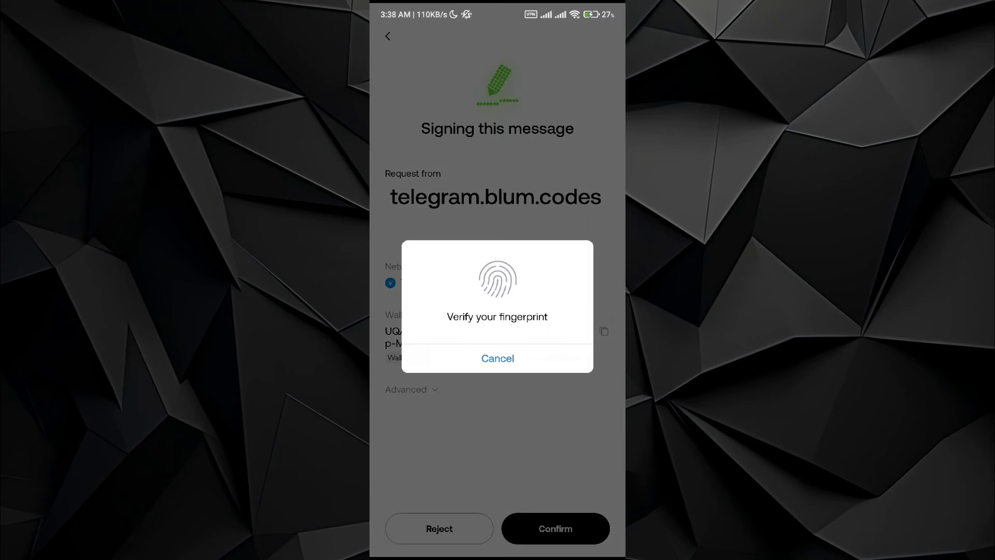
click(497, 357)
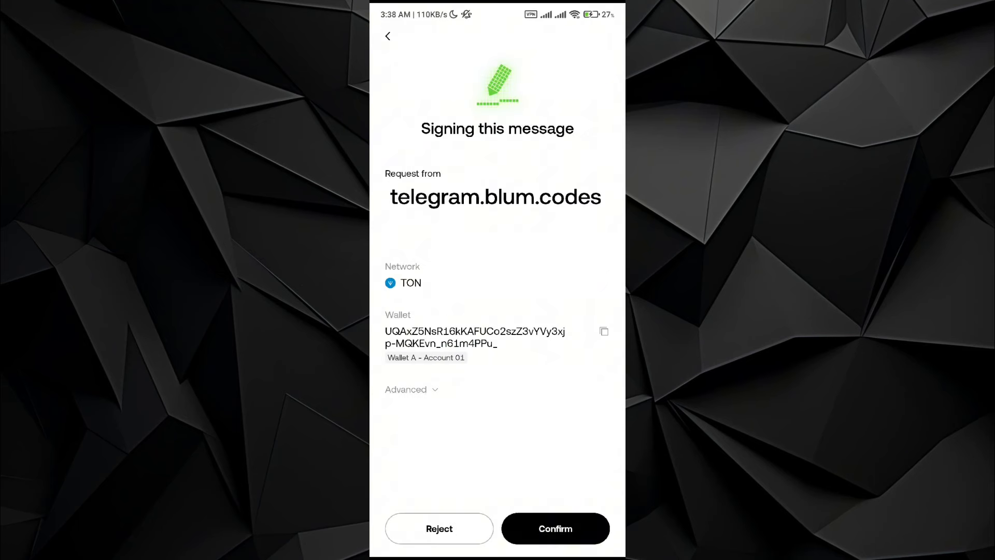
click(555, 528)
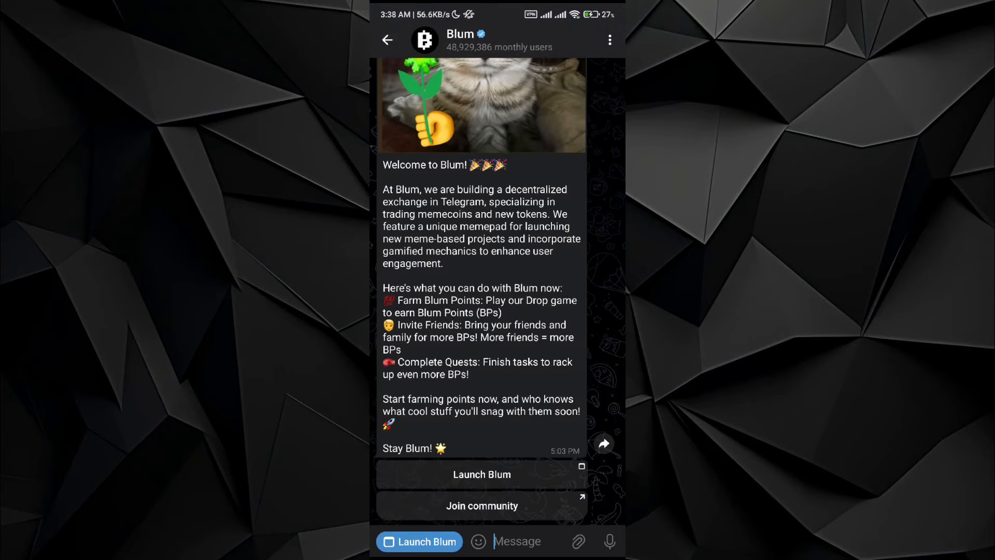